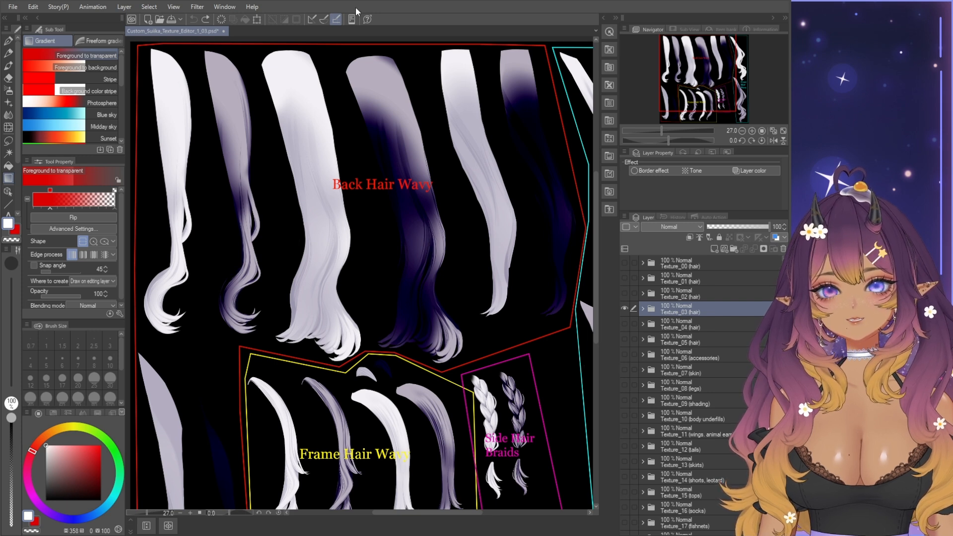
mouse_move(59, 154)
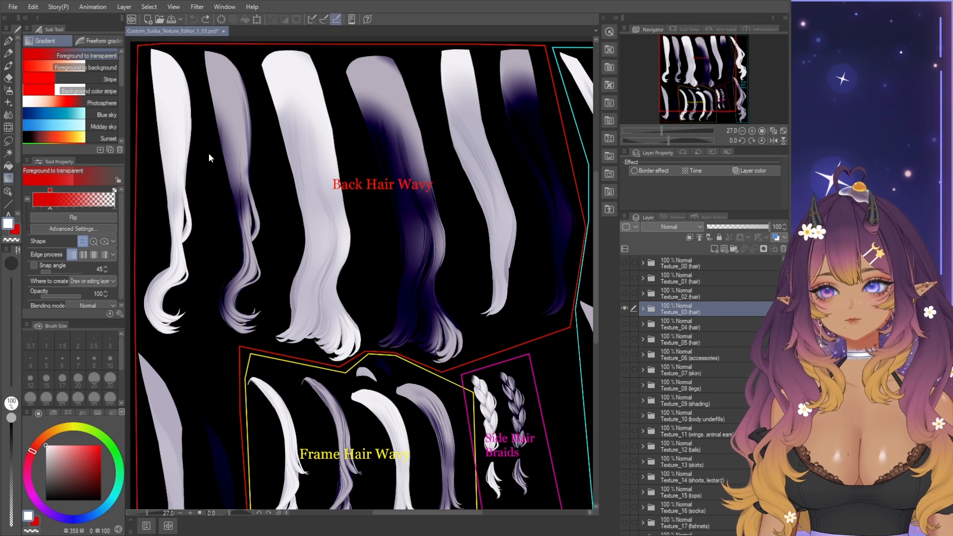
mouse_move(222, 141)
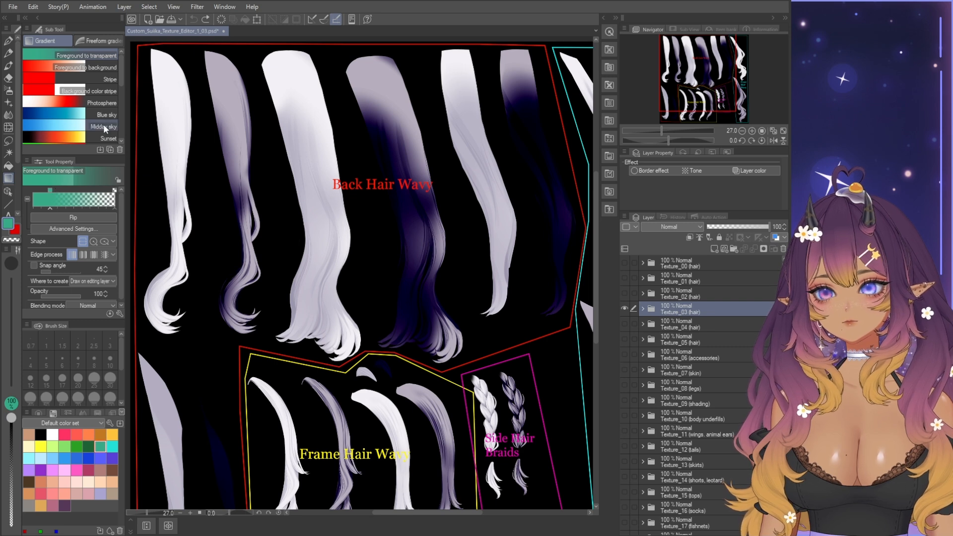
- Select the Blue sky gradient preset from the sub tool list
scroll(down, 3)
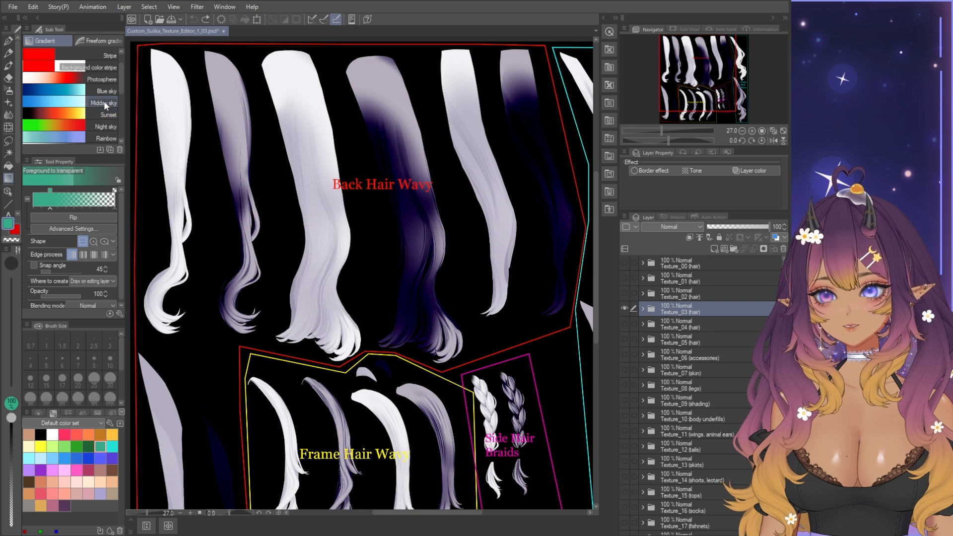
click(106, 90)
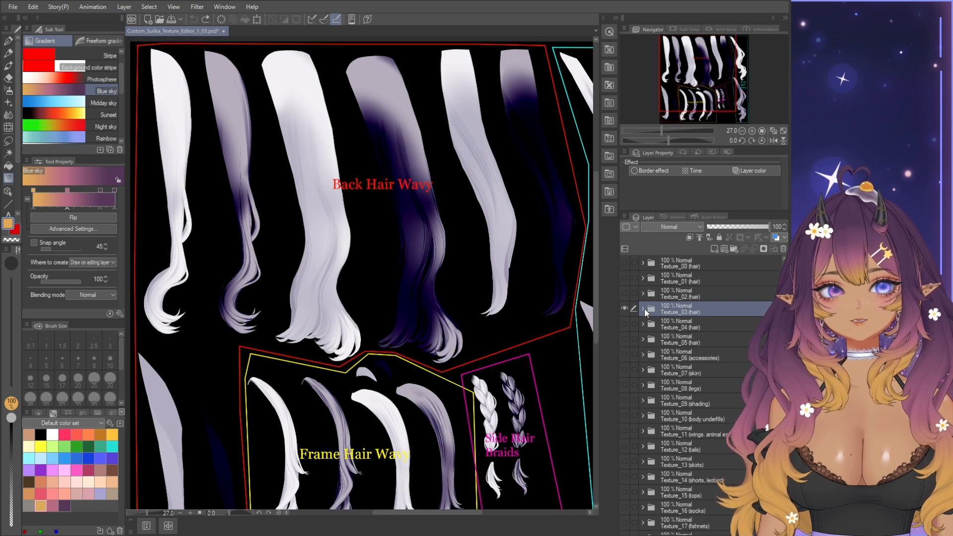
- Expand the Texture_03 (hair) folder and make the texture_03 layer active
click(643, 310)
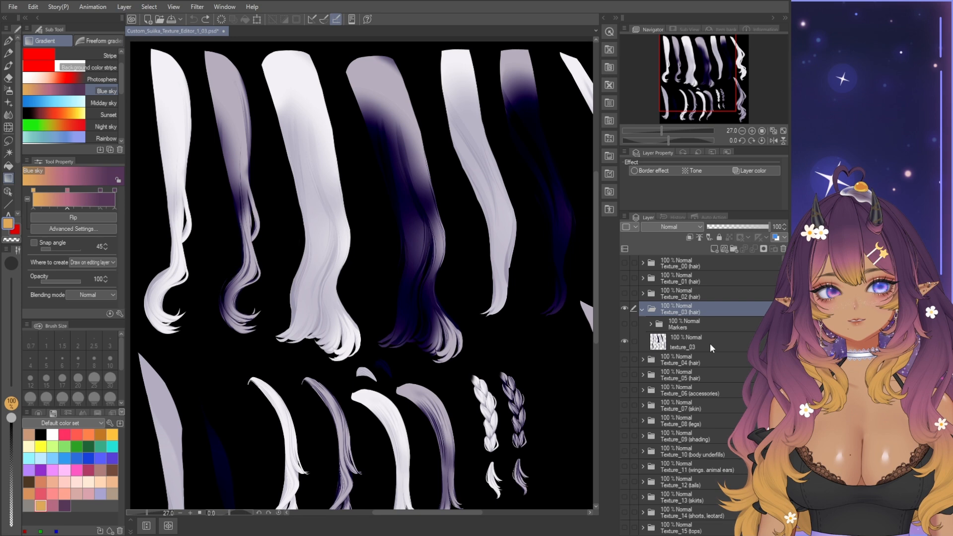
click(686, 343)
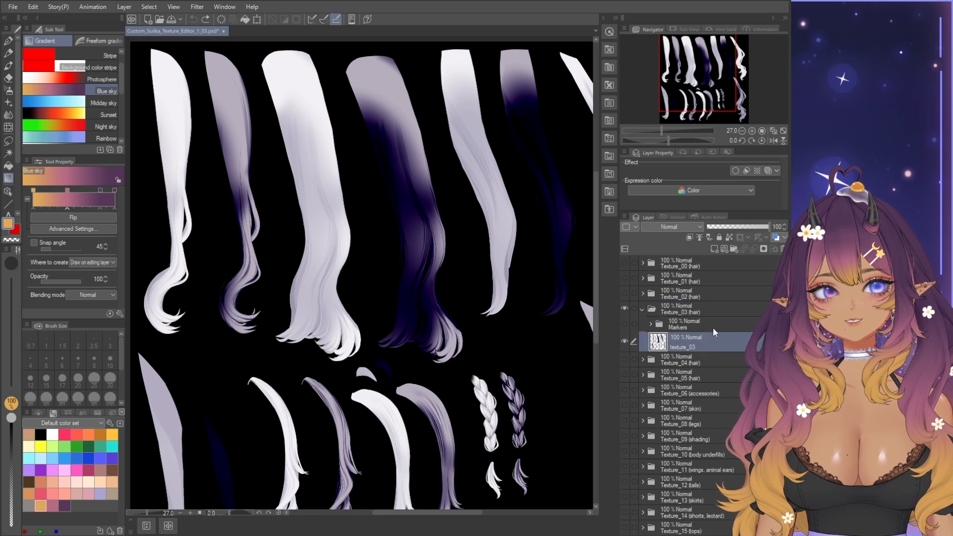
mouse_move(716, 249)
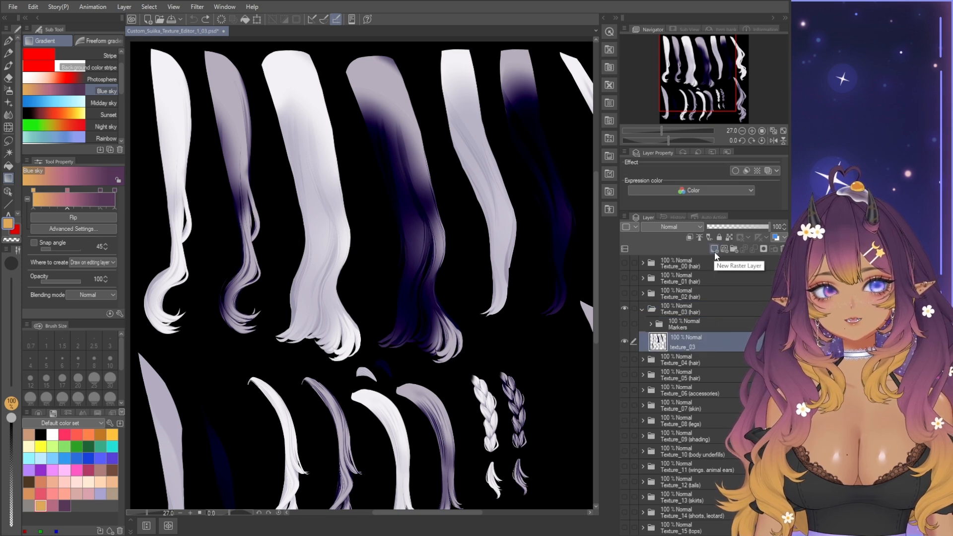
- Add a new raster layer above texture_03 and reach its blending mode choices
click(715, 249)
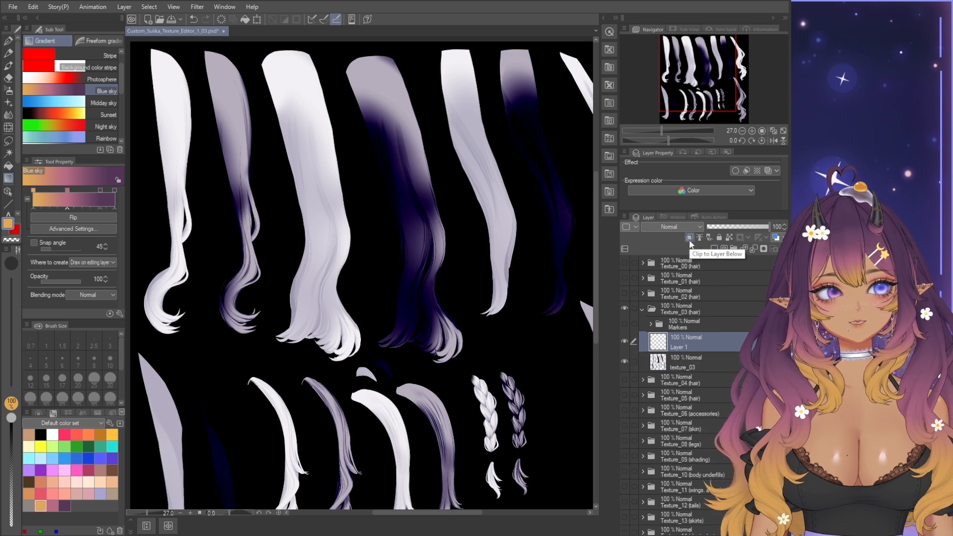
mouse_move(684, 230)
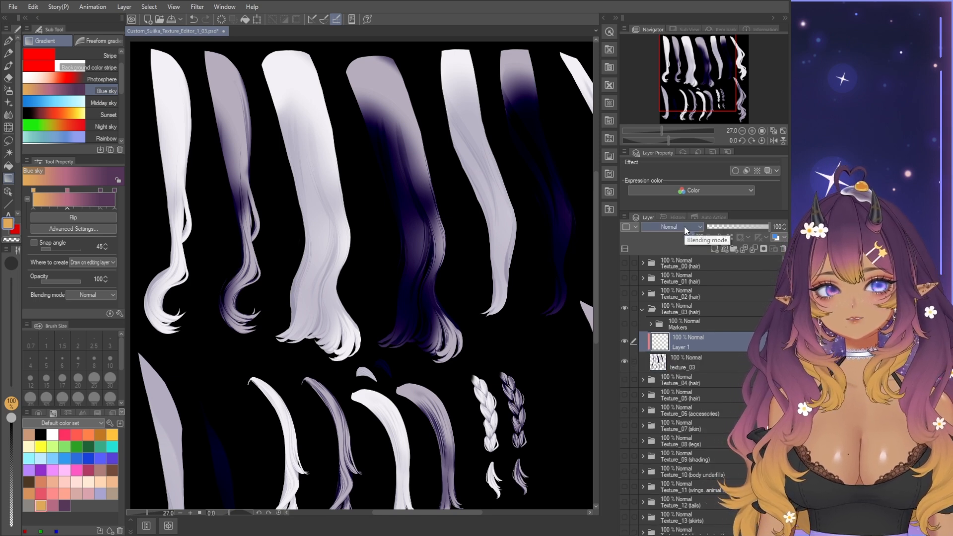
click(672, 227)
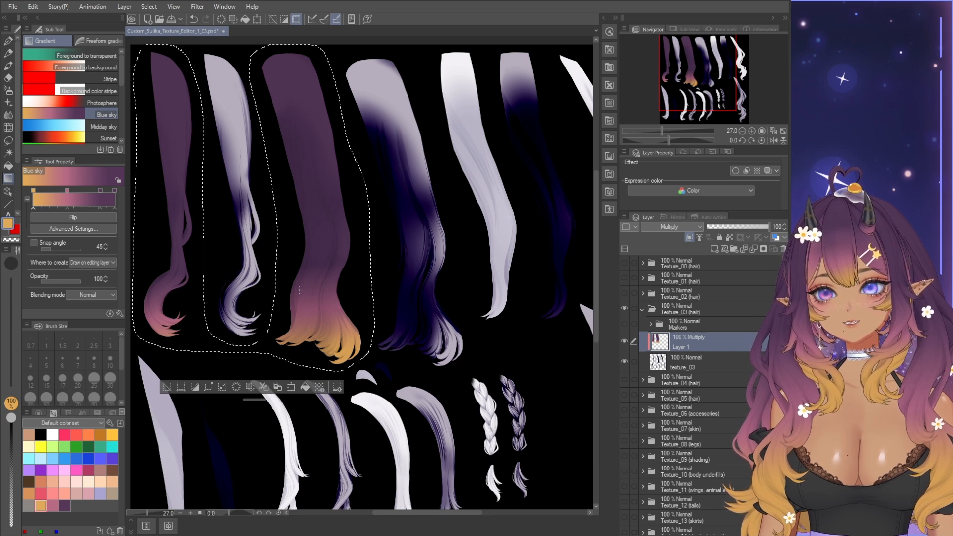
- Scroll the view after tinting the two back hair strands purple-to-orange
scroll(down, 3)
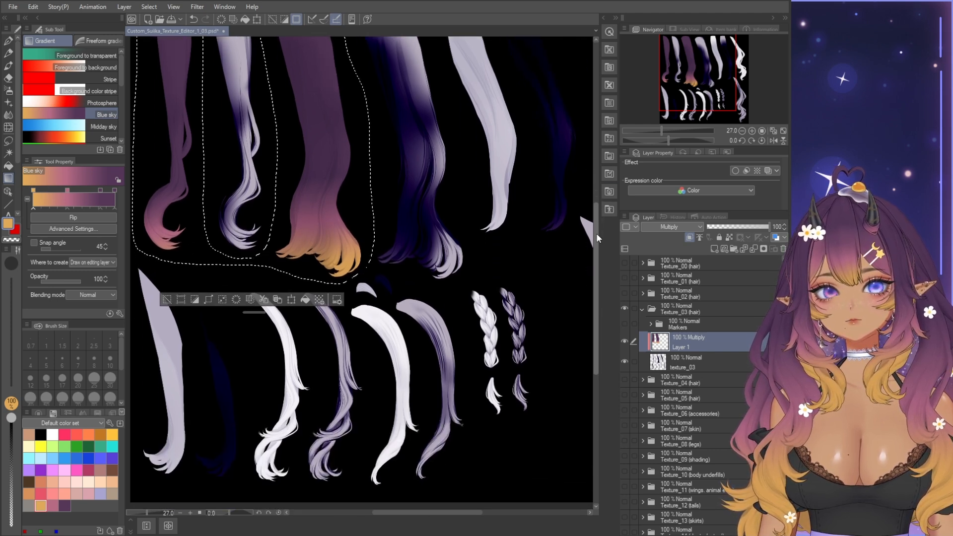
- Switch to the Foreground to transparent gradient and tint two frame strand tips teal
click(85, 55)
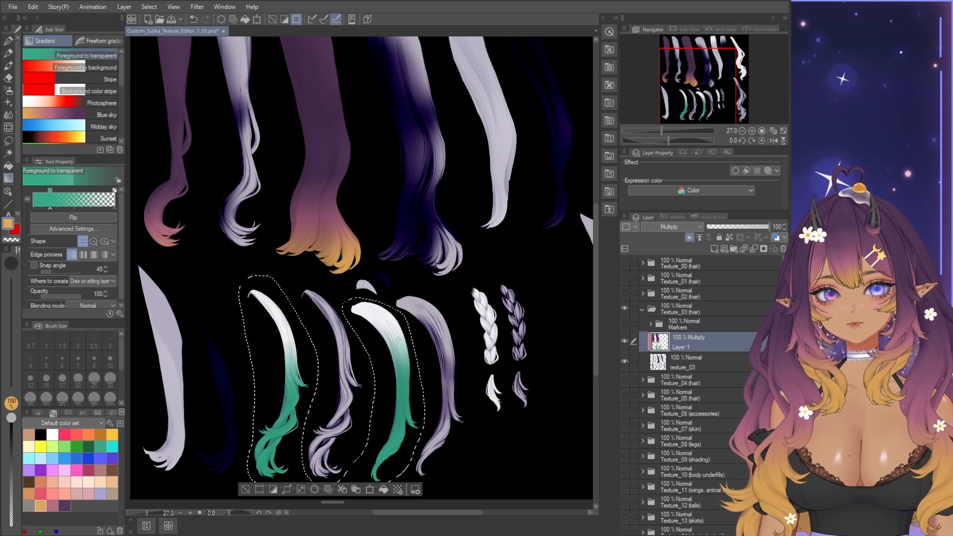
click(194, 20)
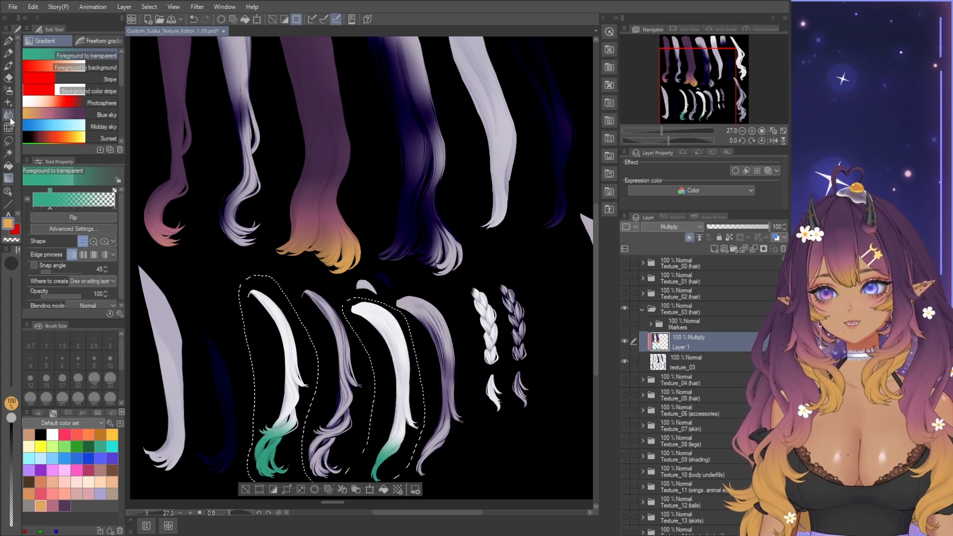
- Use the Blend tool to soften the teal tips upward into the strands
click(9, 115)
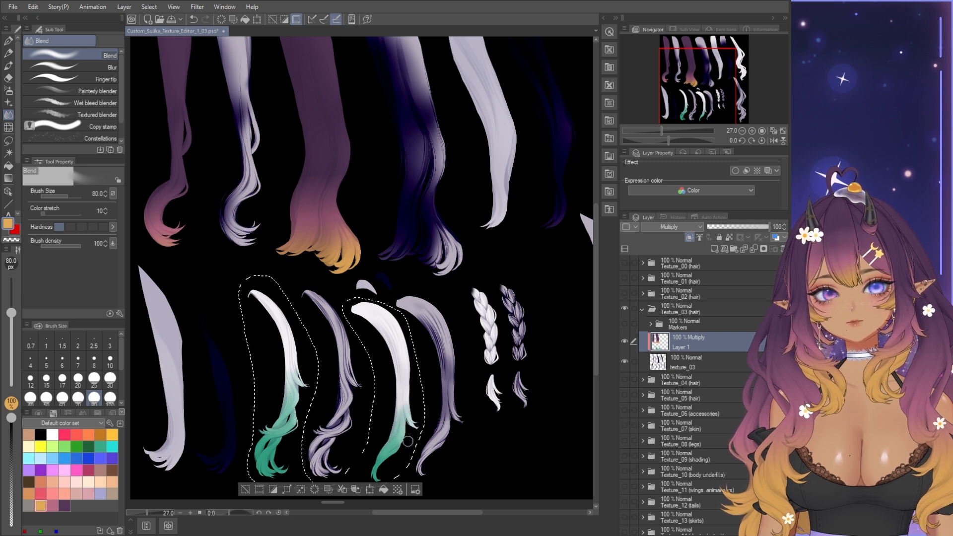
scroll(down, 3)
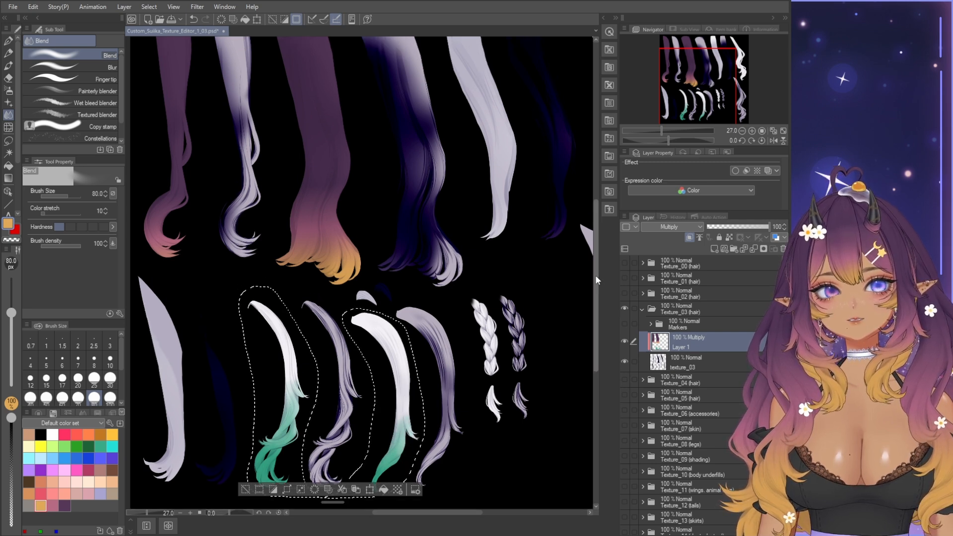